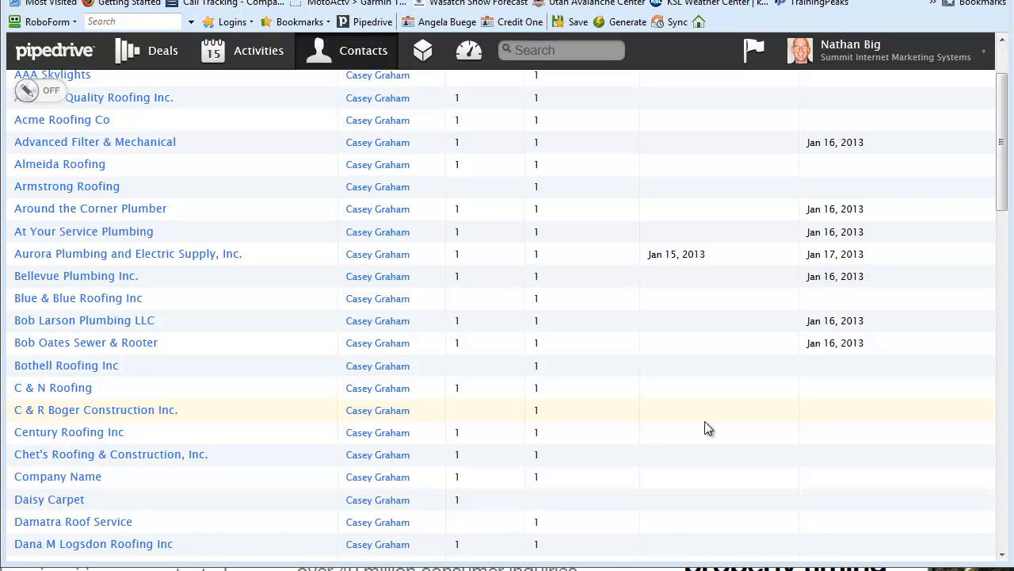
{"action": "mouse_move", "coordinate": [362, 49]}
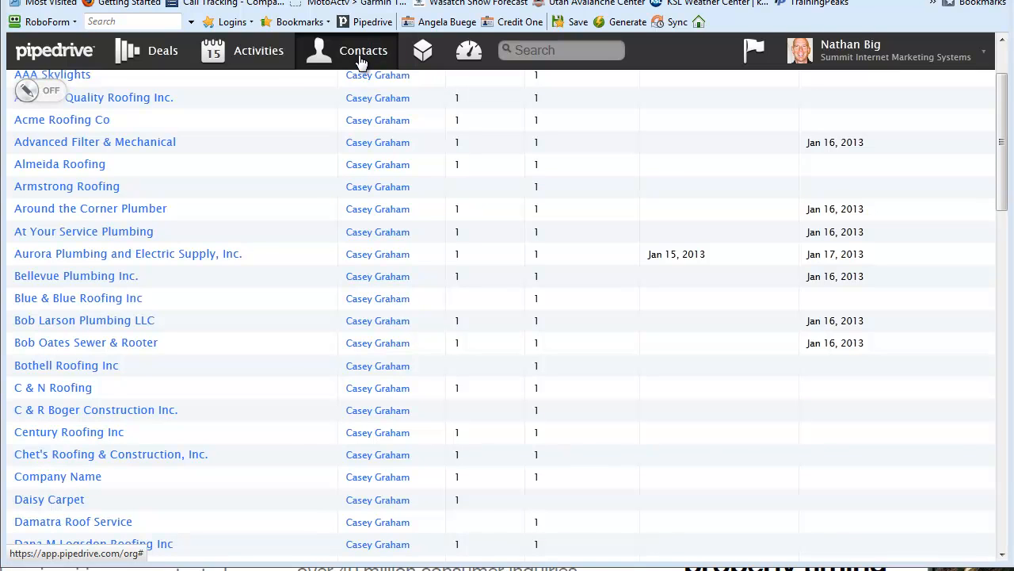
Step: Show the Organizations list from the Contacts menu
{"action": "left_click", "coordinate": [365, 49]}
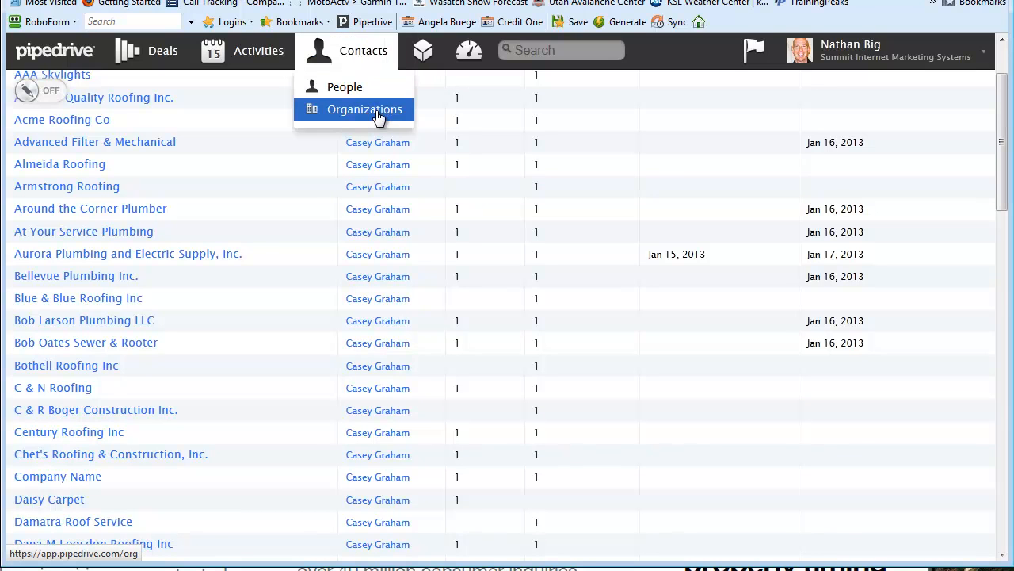
{"action": "left_click", "coordinate": [364, 108]}
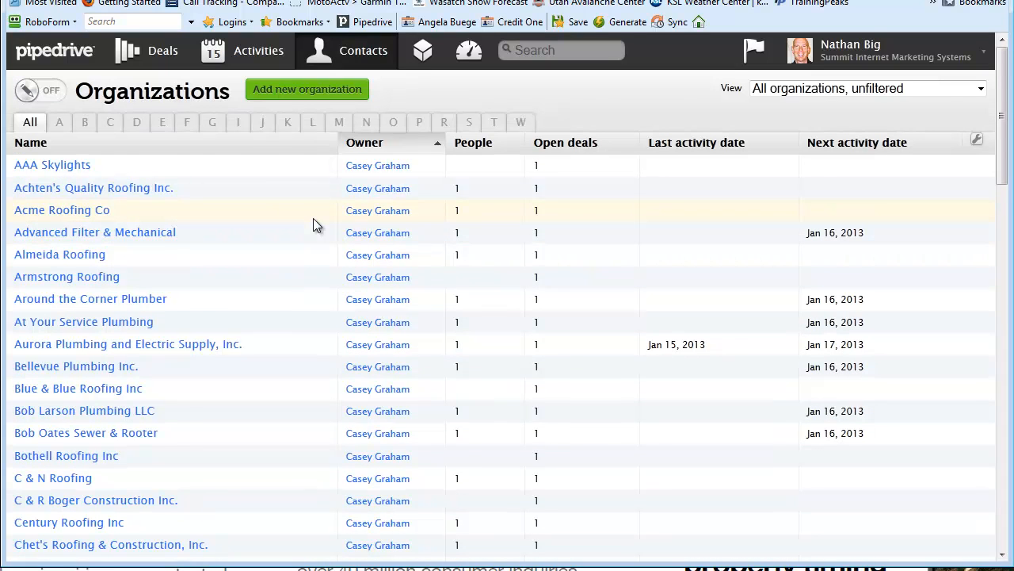
{"action": "mouse_move", "coordinate": [233, 342]}
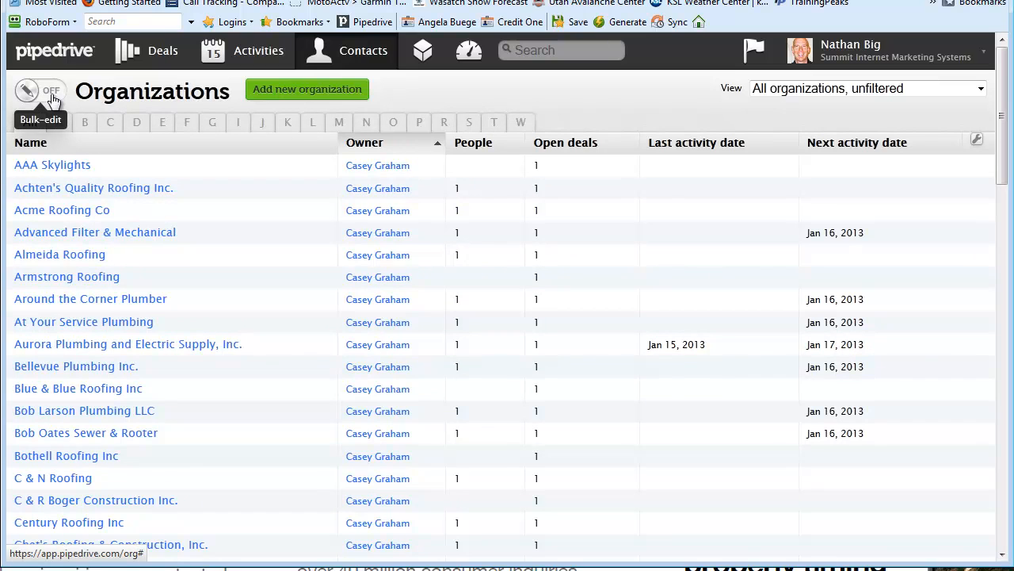
Step: Enable Bulk-edit and select owner cells from Almeida Roofing through Bob Oates Sewer & Rooter
{"action": "left_click", "coordinate": [38, 88]}
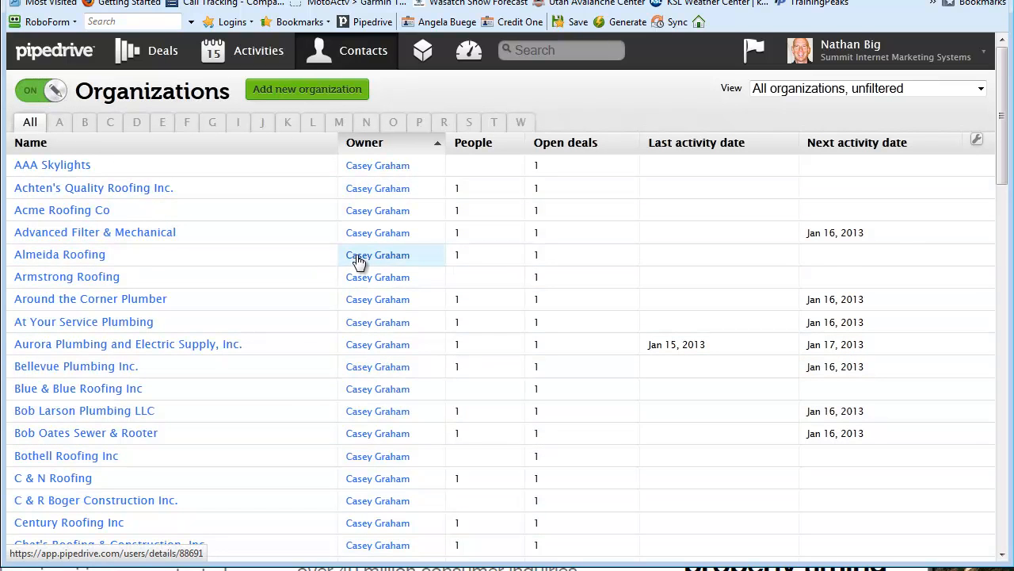
{"action": "mouse_move", "coordinate": [336, 251]}
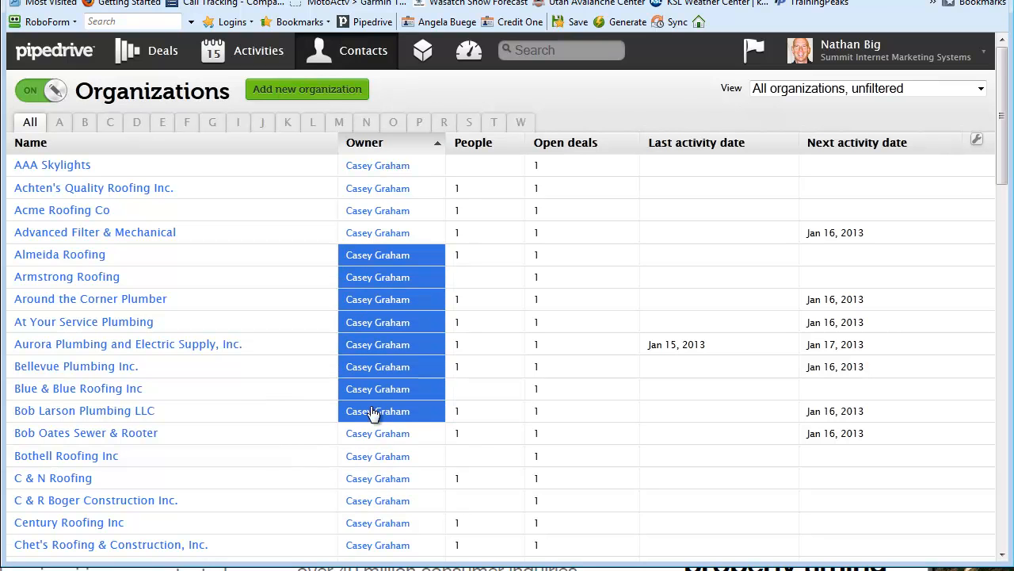
{"action": "mouse_move", "coordinate": [377, 432]}
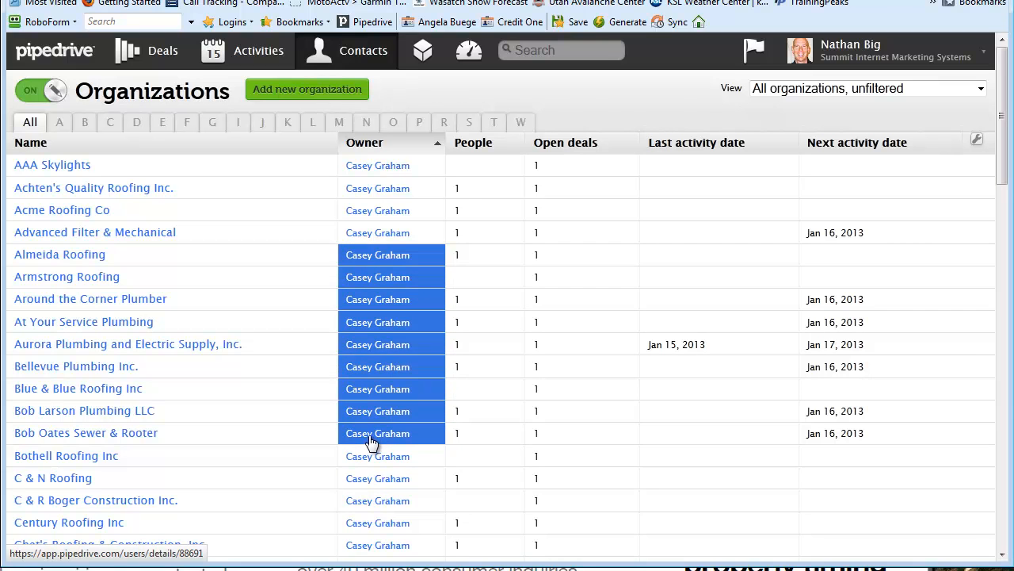
{"action": "left_click", "coordinate": [377, 432]}
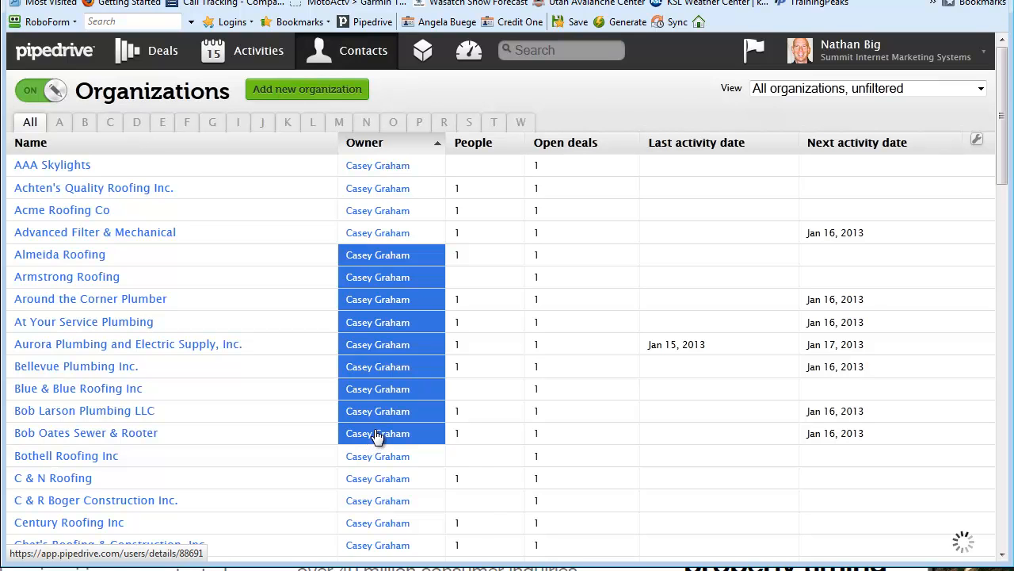
Step: In the bulk Owner editor, choose Admin User as the new owner
{"action": "left_click", "coordinate": [377, 432]}
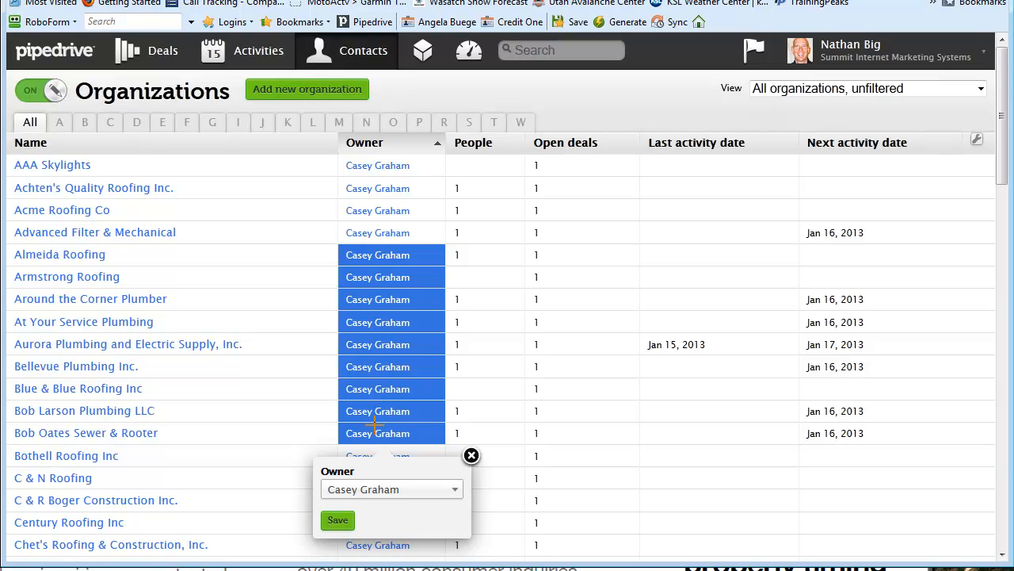
{"action": "mouse_move", "coordinate": [385, 475]}
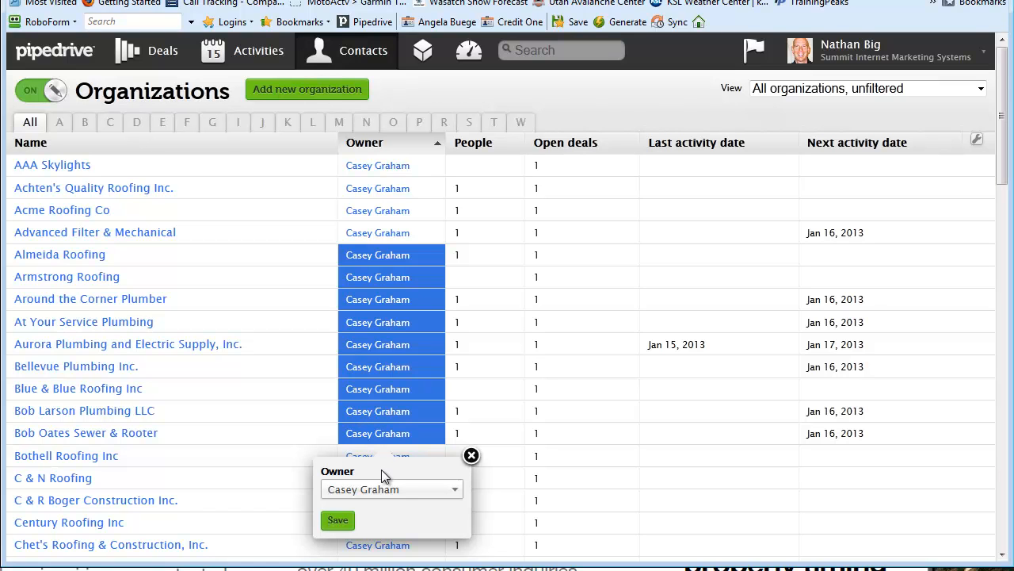
{"action": "mouse_move", "coordinate": [388, 260]}
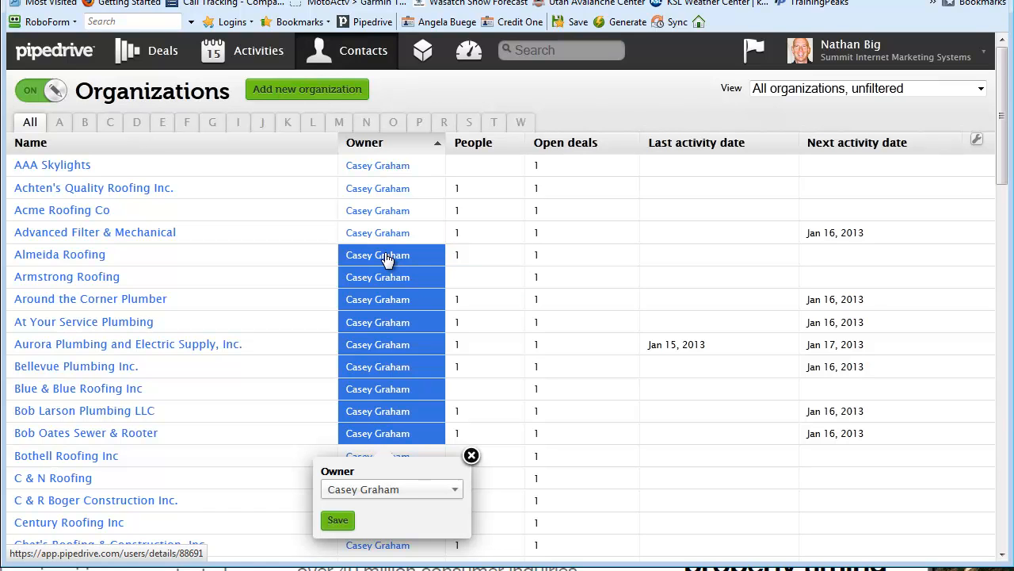
{"action": "mouse_move", "coordinate": [389, 472]}
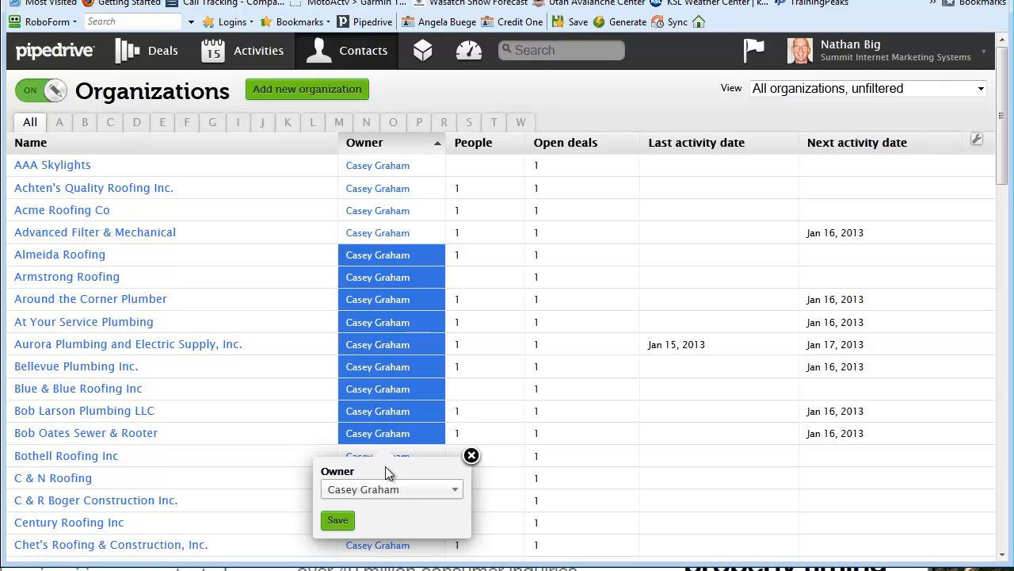
{"action": "mouse_move", "coordinate": [364, 554]}
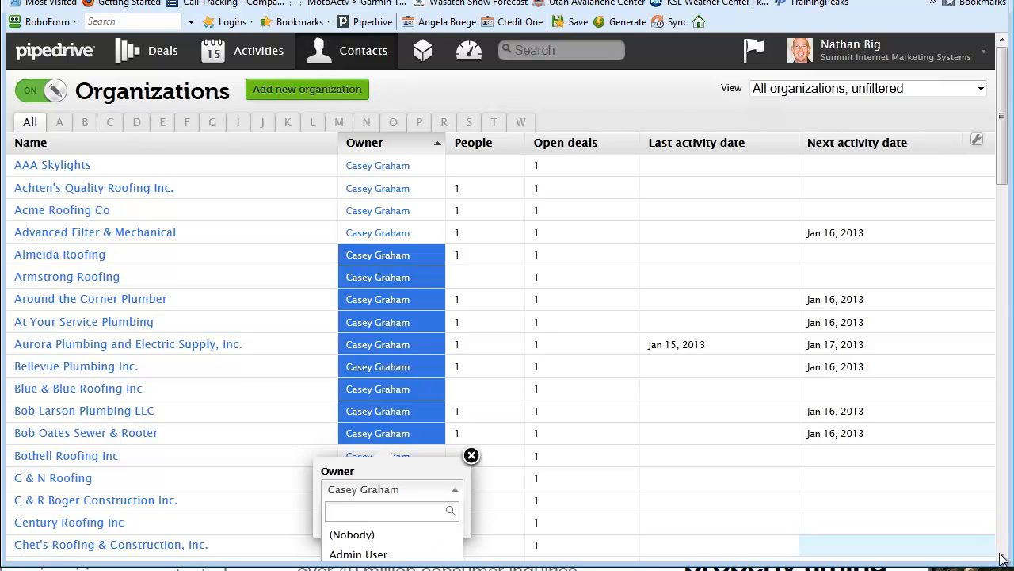
{"action": "scroll", "scroll_direction": "down", "scroll_amount": 3}
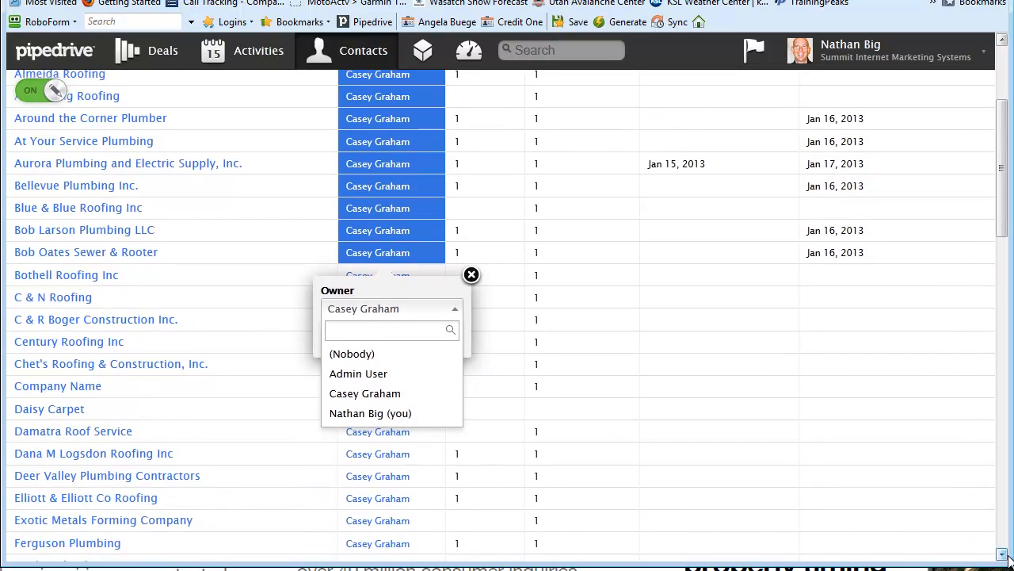
{"action": "scroll", "scroll_direction": "down", "scroll_amount": 3}
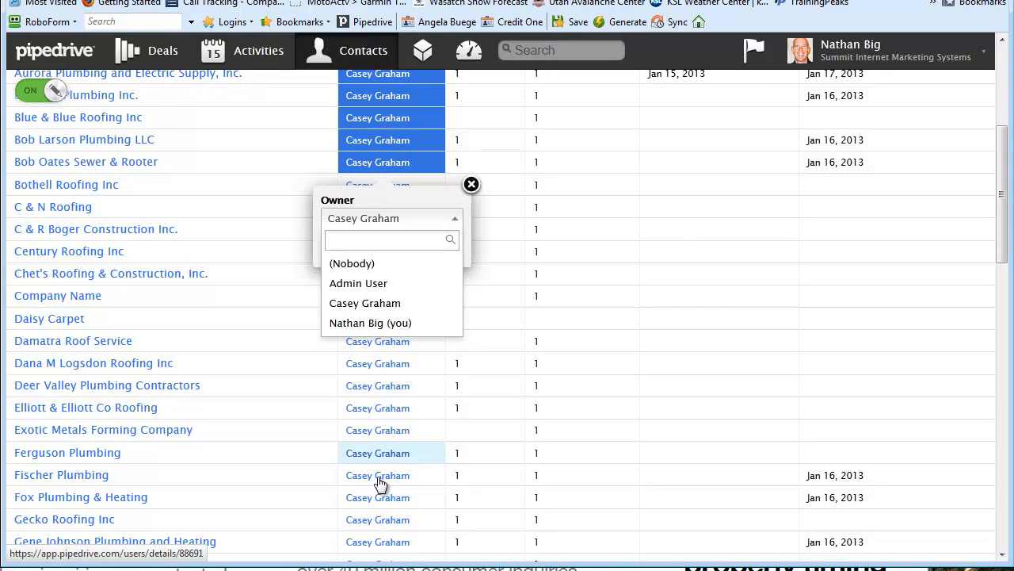
{"action": "mouse_move", "coordinate": [396, 542]}
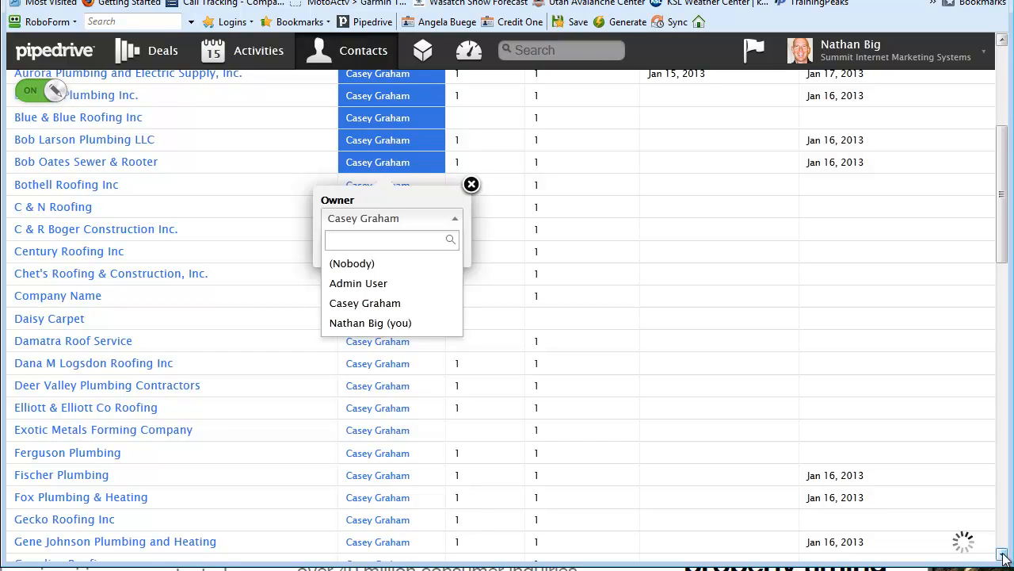
{"action": "scroll", "scroll_direction": "down", "scroll_amount": 3}
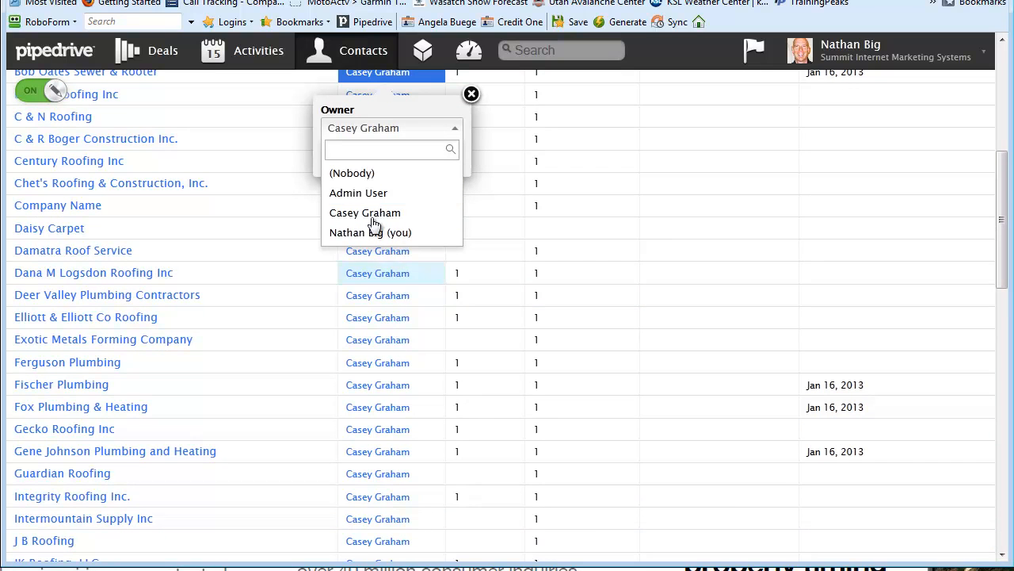
{"action": "mouse_move", "coordinate": [358, 193]}
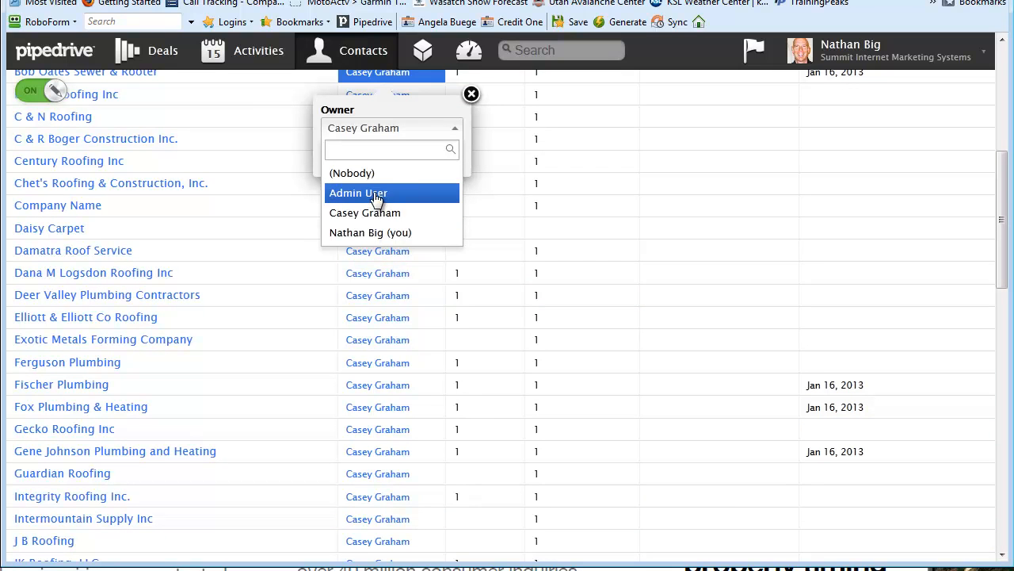
{"action": "left_click", "coordinate": [471, 95]}
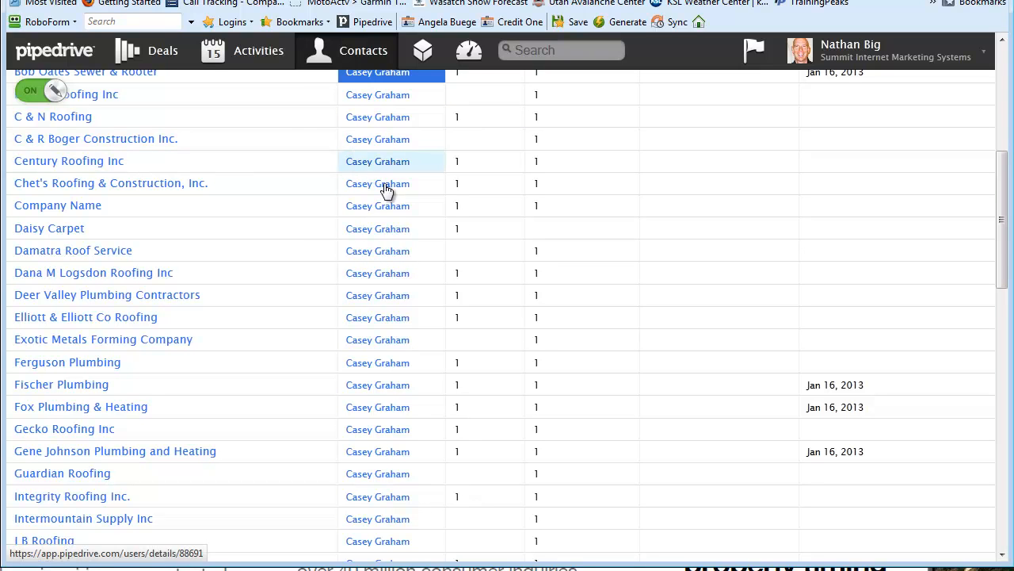
{"action": "left_click", "coordinate": [391, 184]}
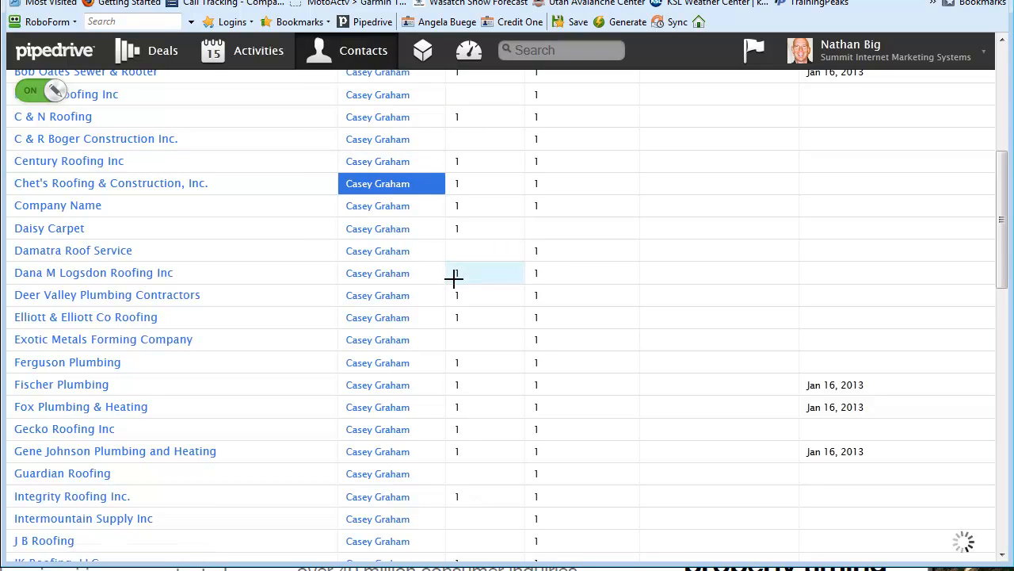
{"action": "scroll", "scroll_direction": "down", "scroll_amount": 3}
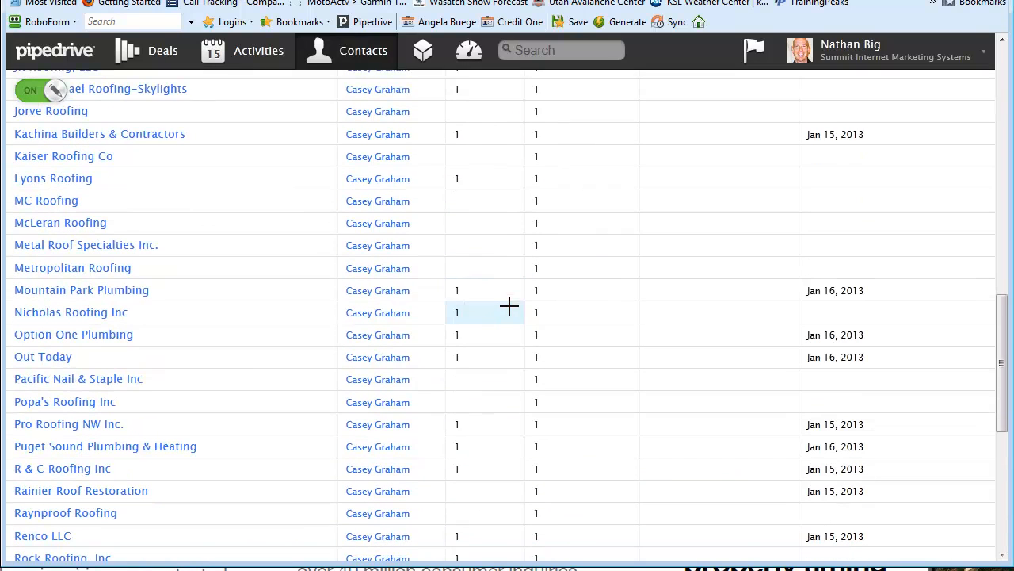
{"action": "mouse_move", "coordinate": [441, 279]}
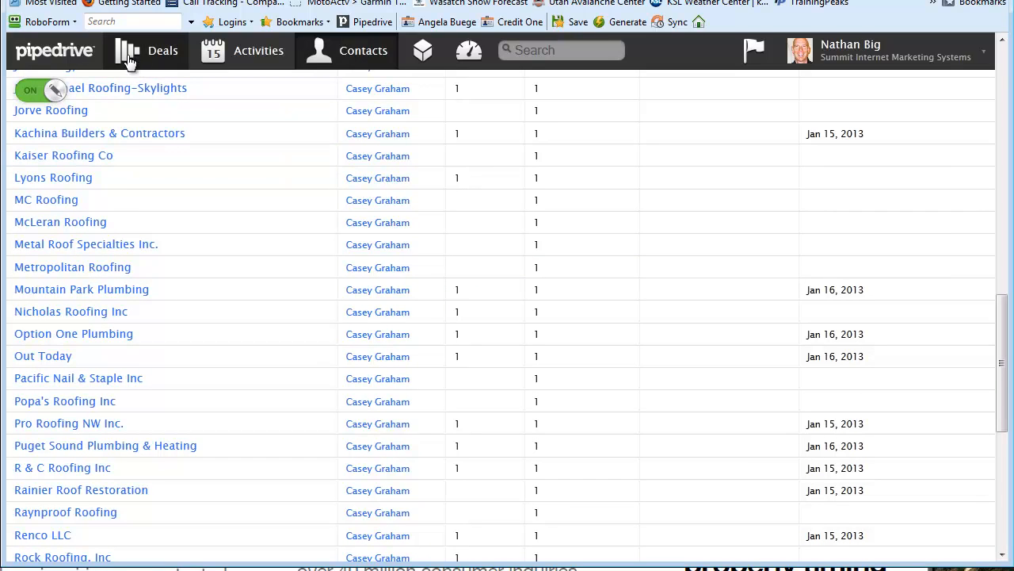
{"action": "mouse_move", "coordinate": [127, 60]}
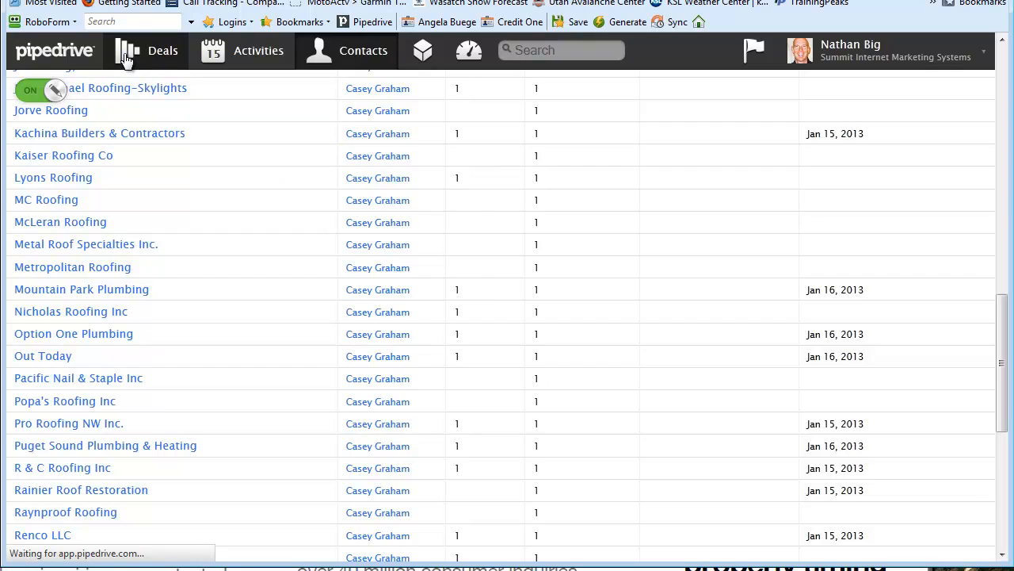
Step: Go to the Deals pipeline and show the pipeline for Admin User
{"action": "left_click", "coordinate": [146, 49]}
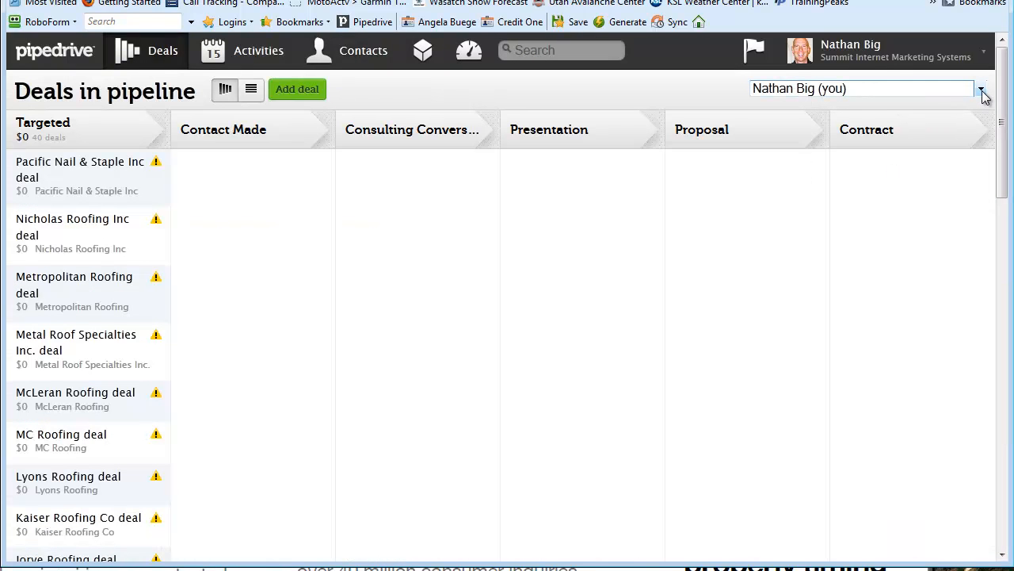
{"action": "left_click", "coordinate": [979, 89]}
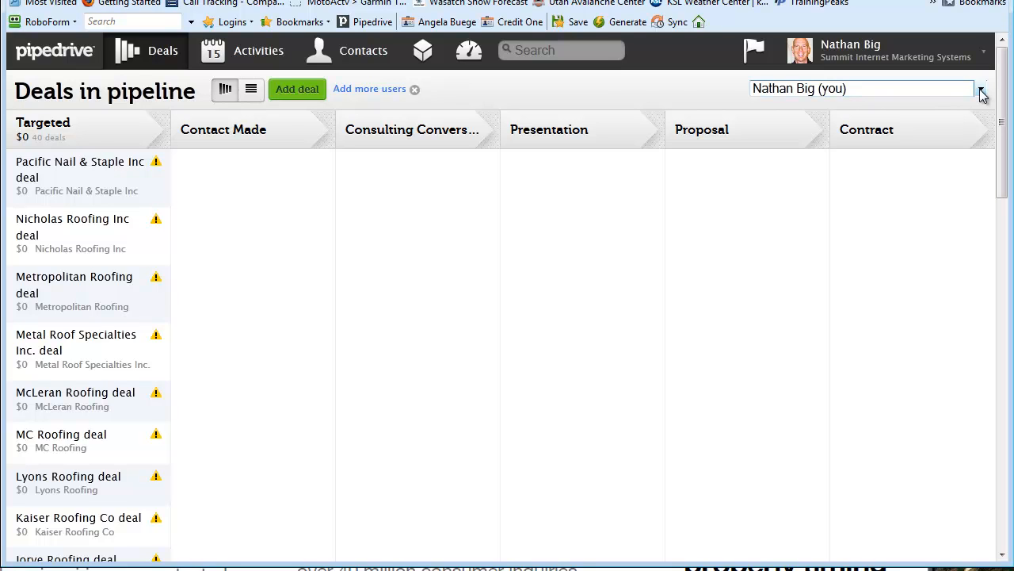
{"action": "mouse_move", "coordinate": [859, 95]}
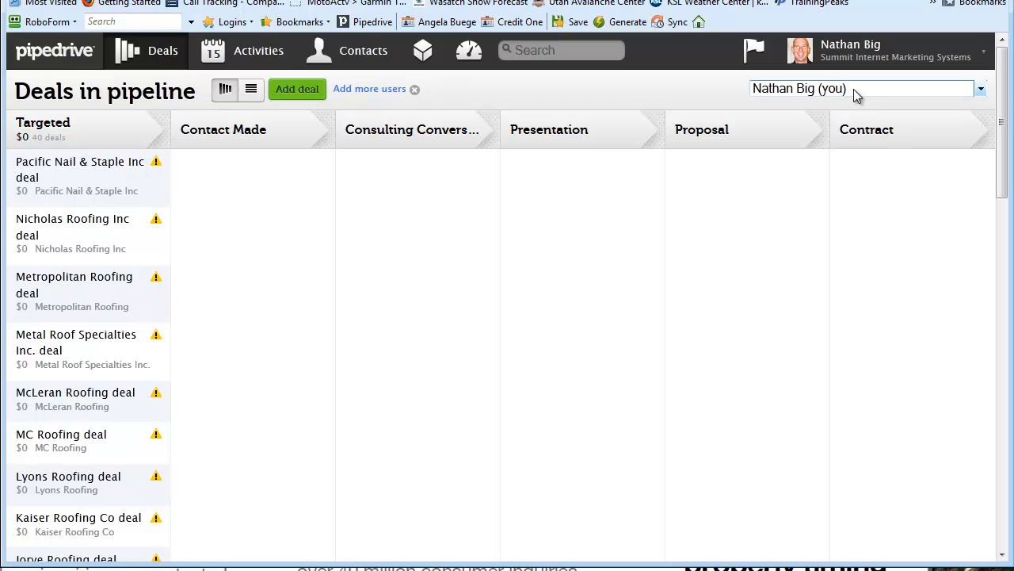
{"action": "mouse_move", "coordinate": [979, 92]}
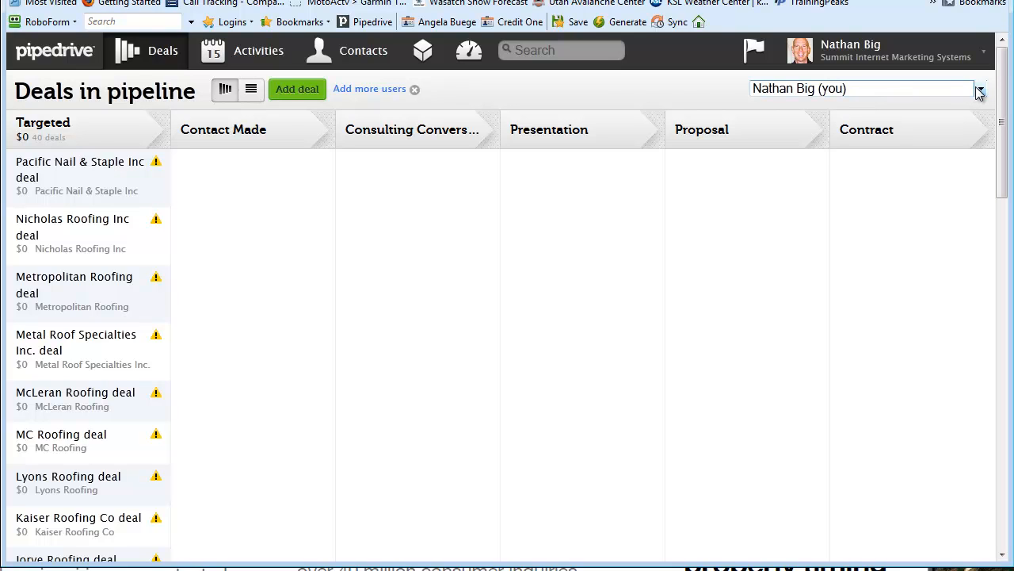
{"action": "mouse_move", "coordinate": [838, 89]}
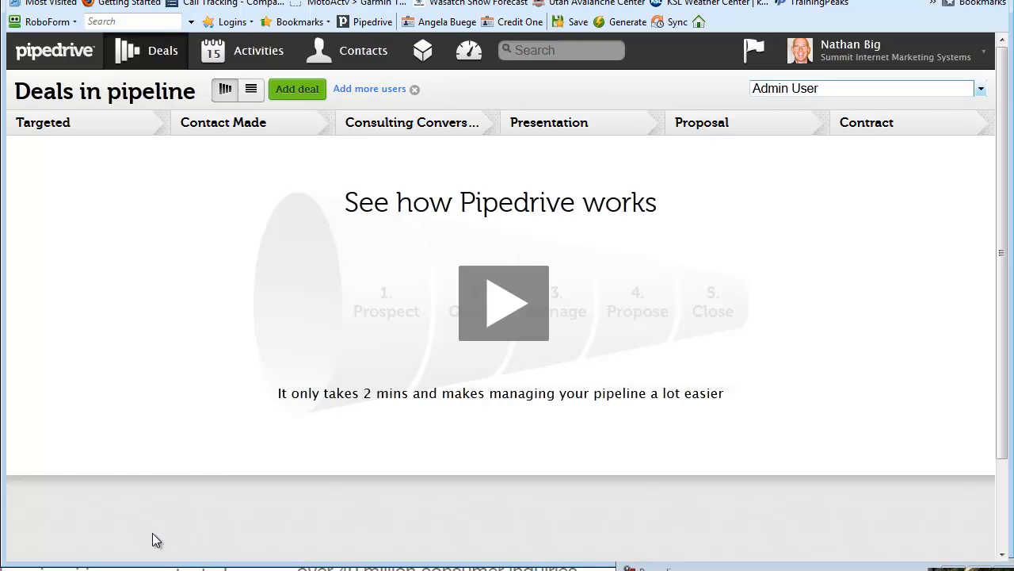
Step: Switch the pipeline filter back to your own user and dismiss the friendly tip
{"action": "left_click", "coordinate": [864, 89]}
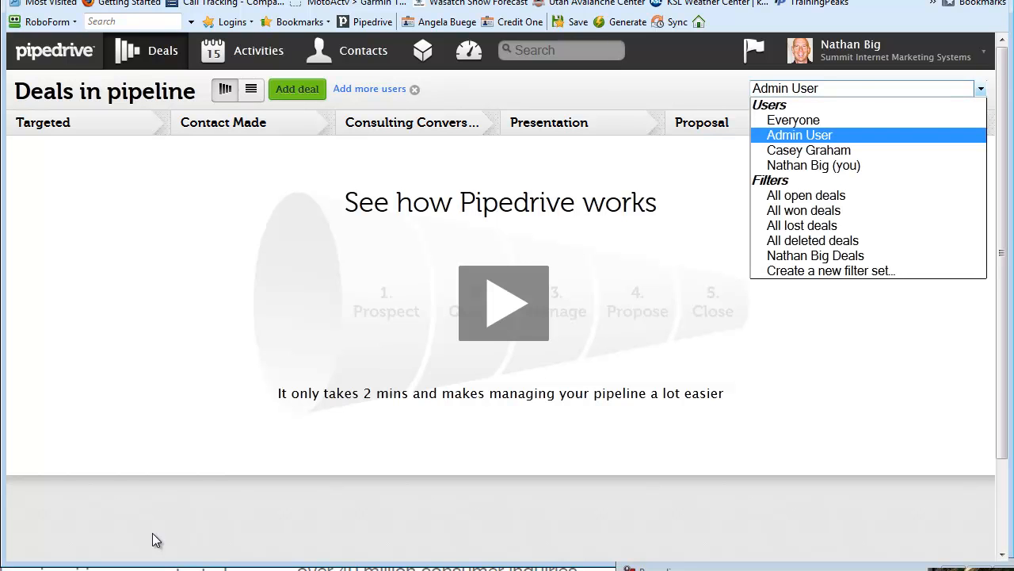
{"action": "left_click", "coordinate": [813, 165]}
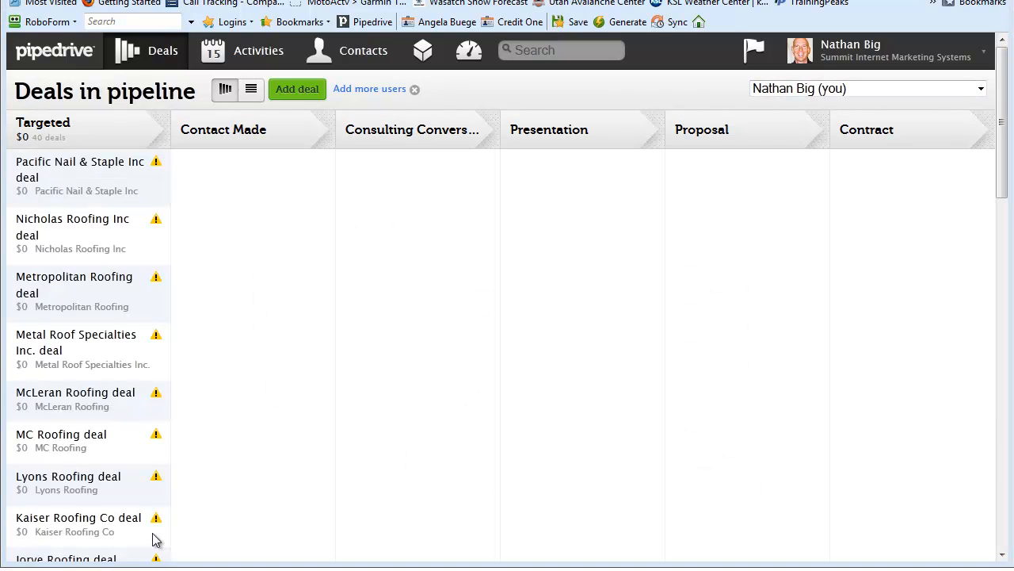
{"action": "mouse_move", "coordinate": [156, 539]}
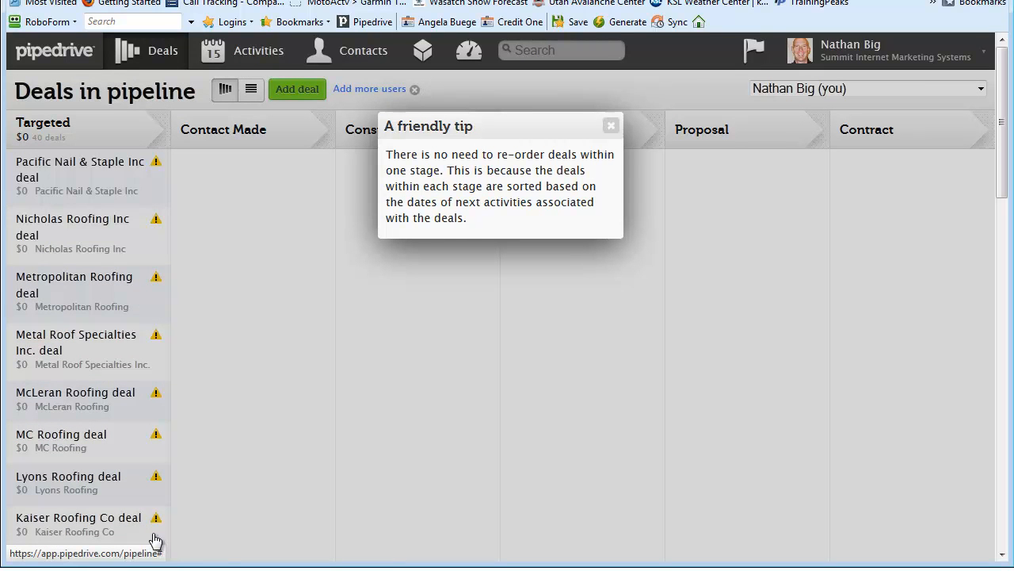
{"action": "left_click", "coordinate": [610, 125]}
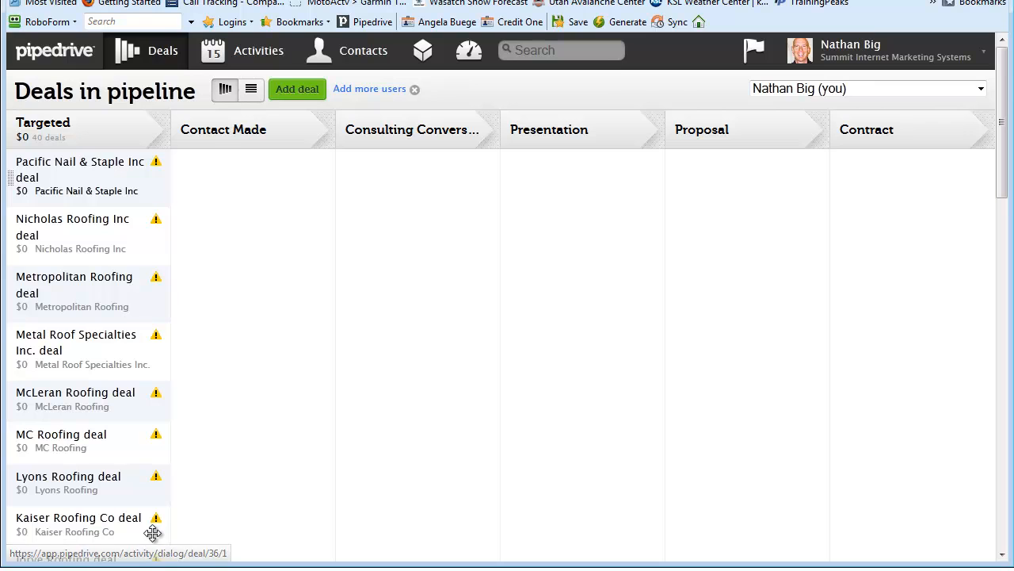
{"action": "mouse_move", "coordinate": [156, 161]}
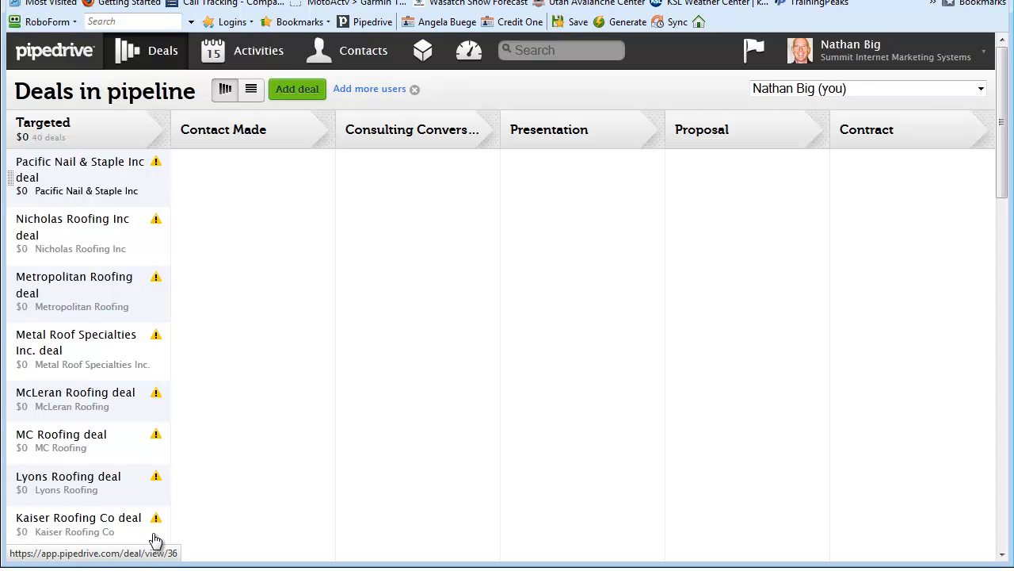
{"action": "left_click", "coordinate": [79, 517]}
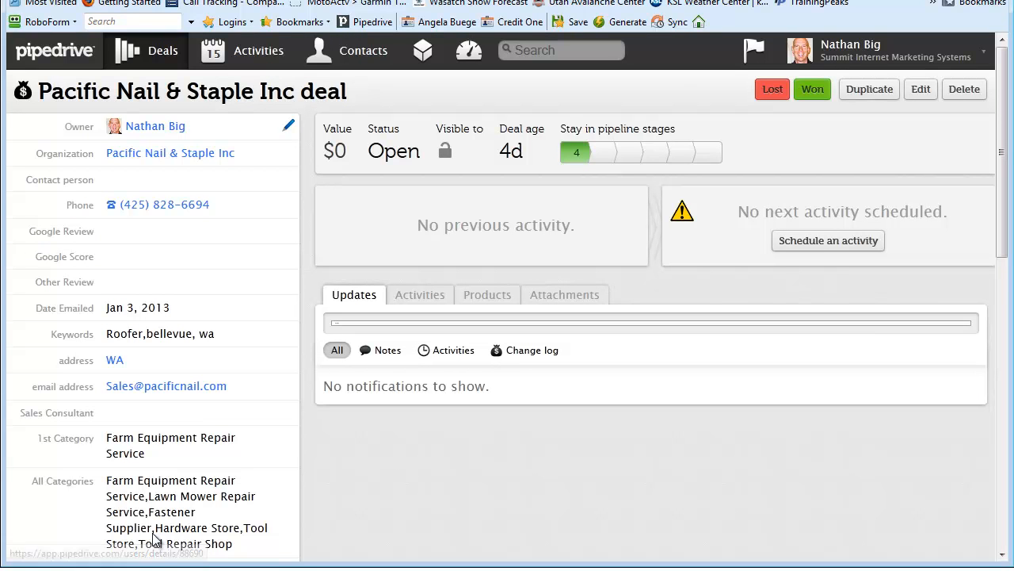
{"action": "left_click", "coordinate": [156, 127]}
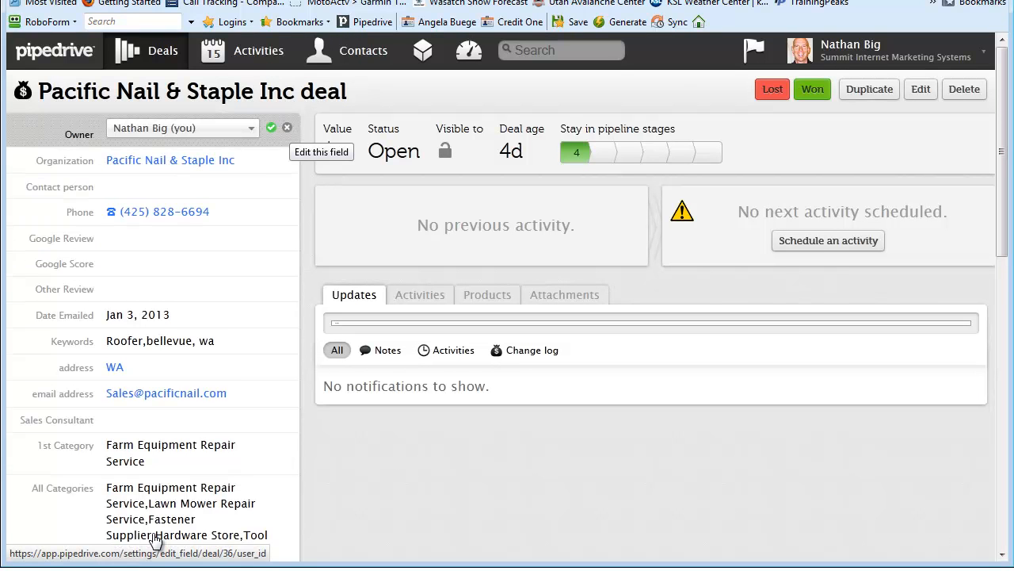
{"action": "left_click", "coordinate": [182, 127]}
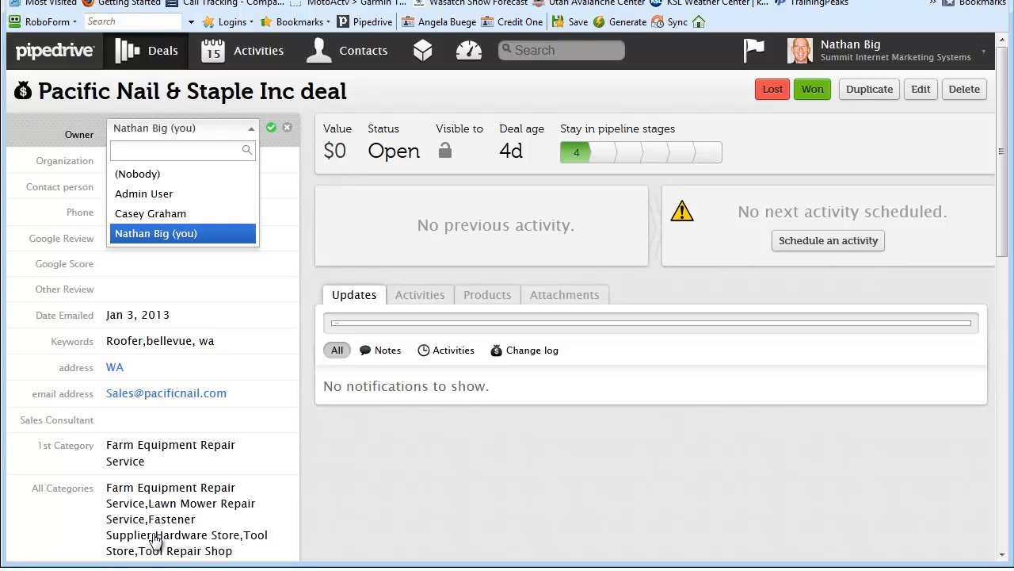
{"action": "left_click", "coordinate": [149, 213]}
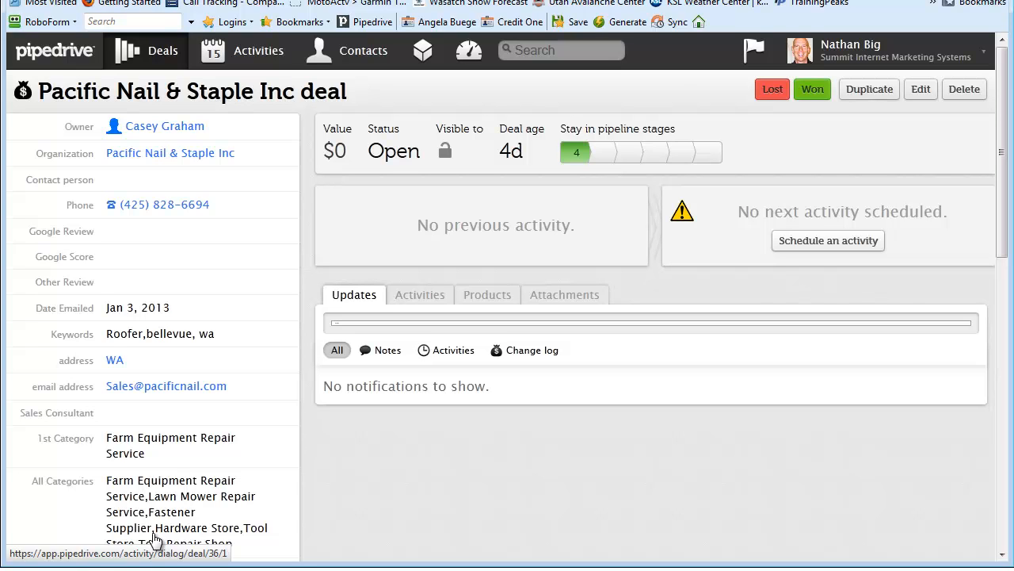
{"action": "left_click", "coordinate": [827, 241]}
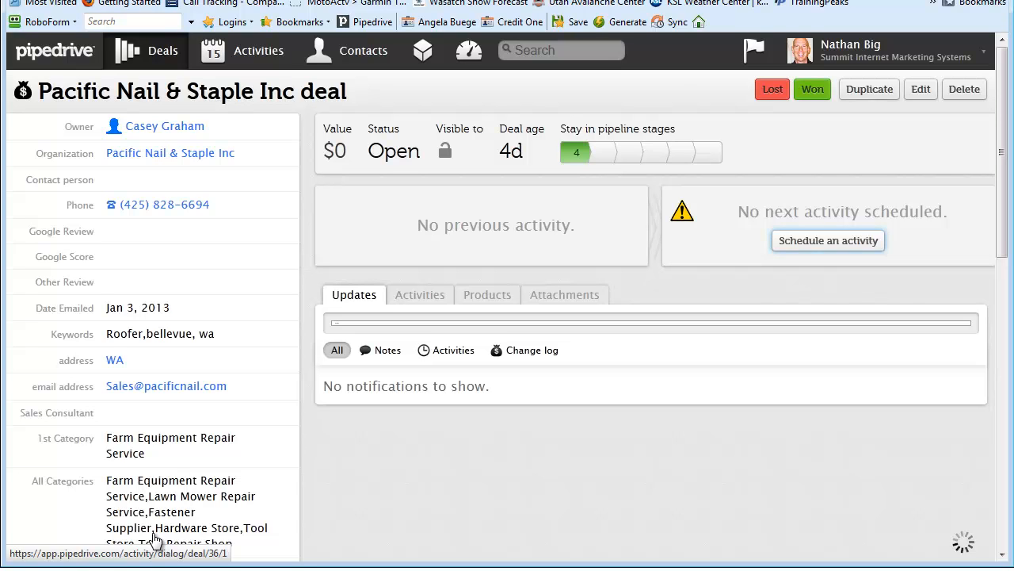
{"action": "left_click", "coordinate": [827, 241]}
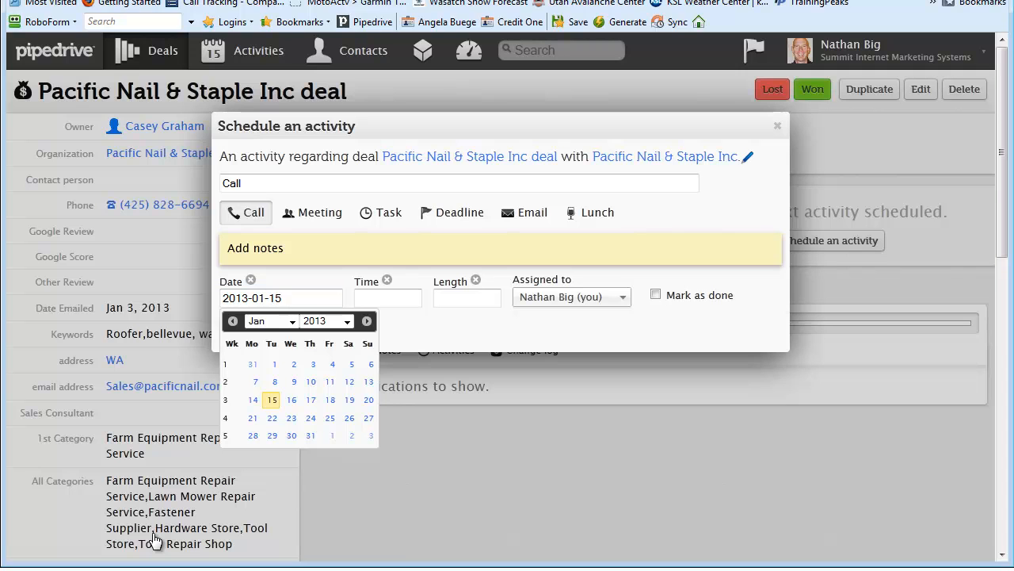
{"action": "left_click", "coordinate": [282, 298]}
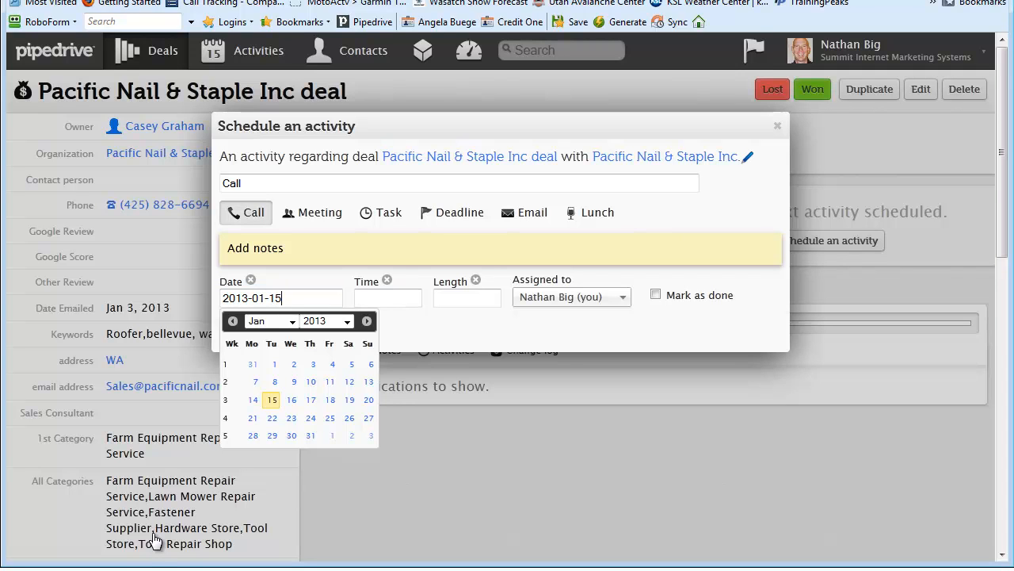
{"action": "left_click", "coordinate": [311, 400]}
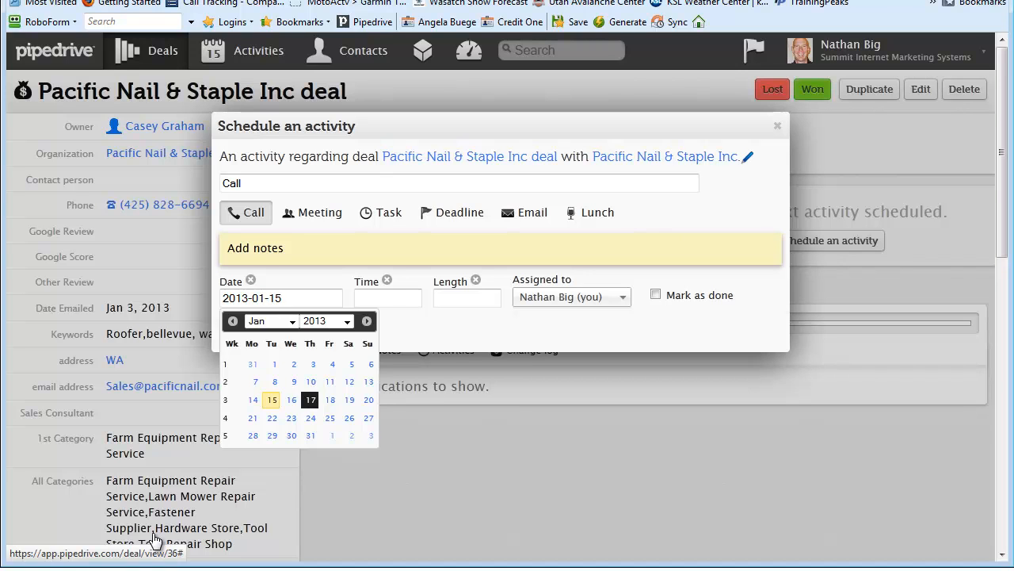
{"action": "left_click", "coordinate": [310, 399]}
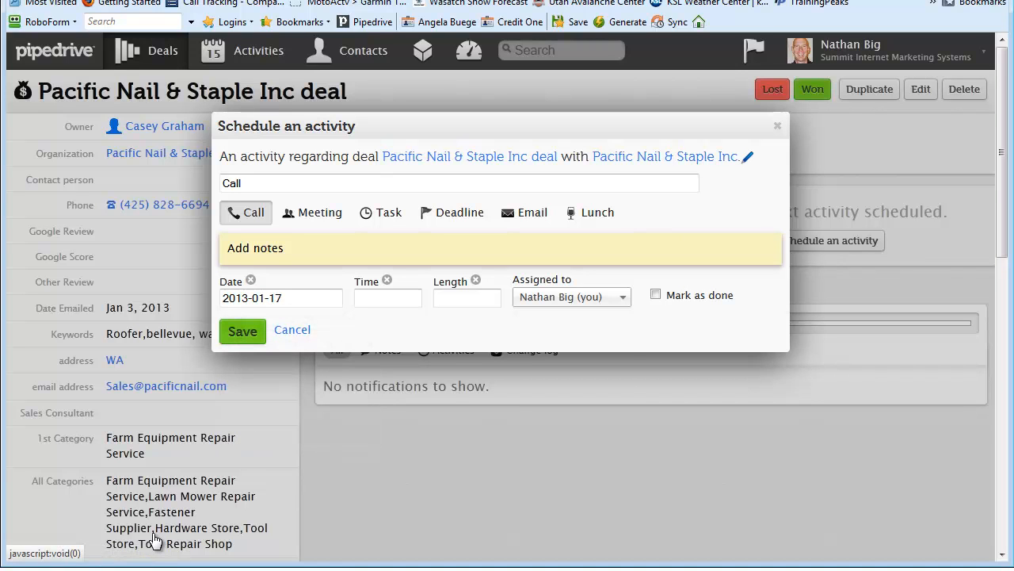
{"action": "left_click", "coordinate": [569, 296]}
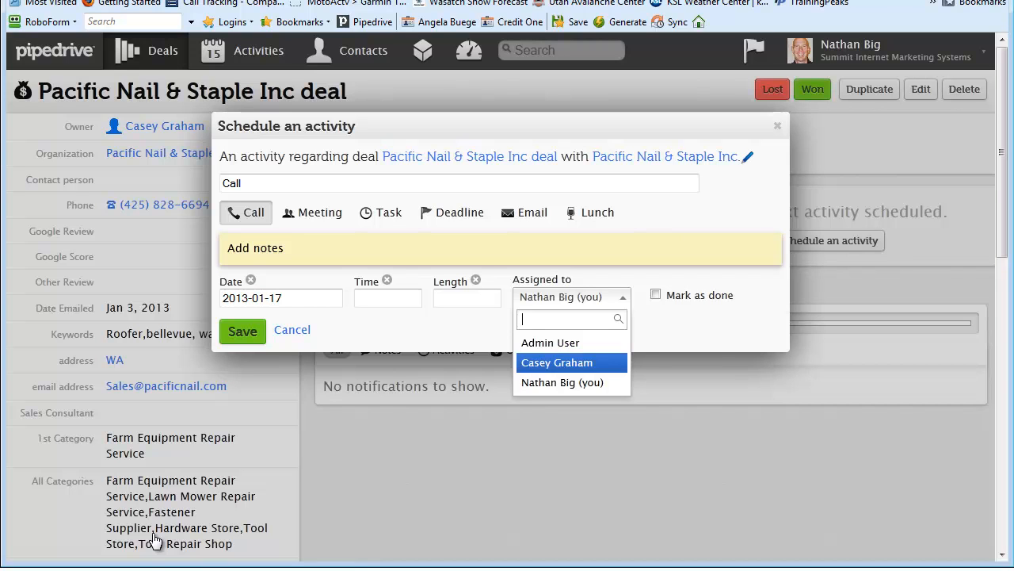
{"action": "left_click", "coordinate": [557, 362]}
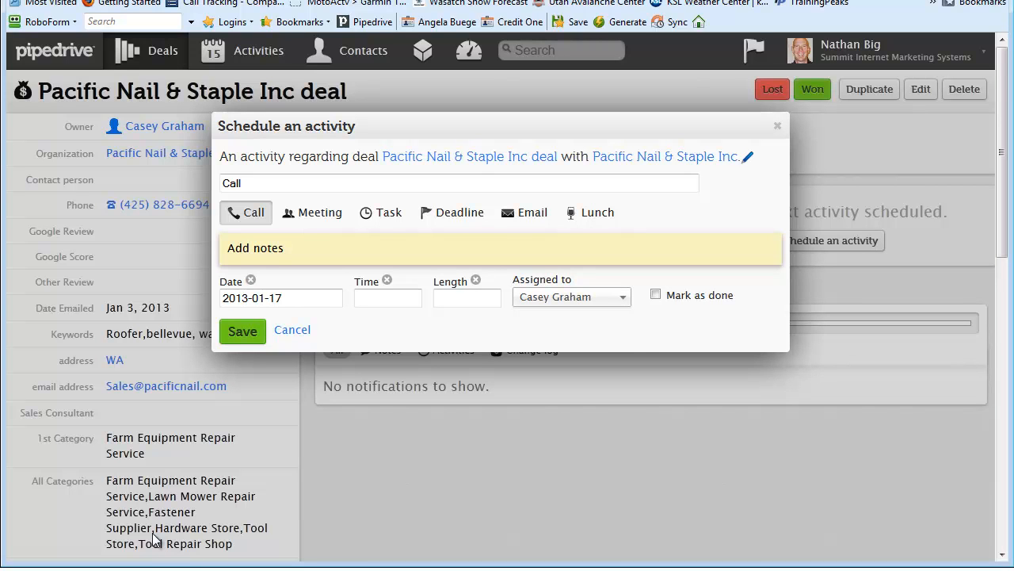
{"action": "left_click", "coordinate": [242, 332]}
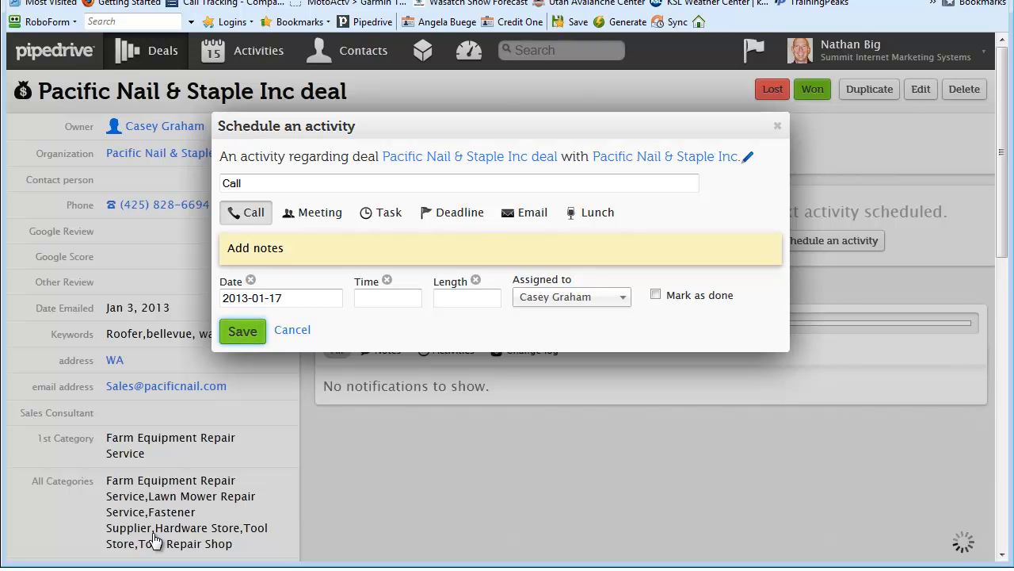
{"action": "left_click", "coordinate": [243, 331]}
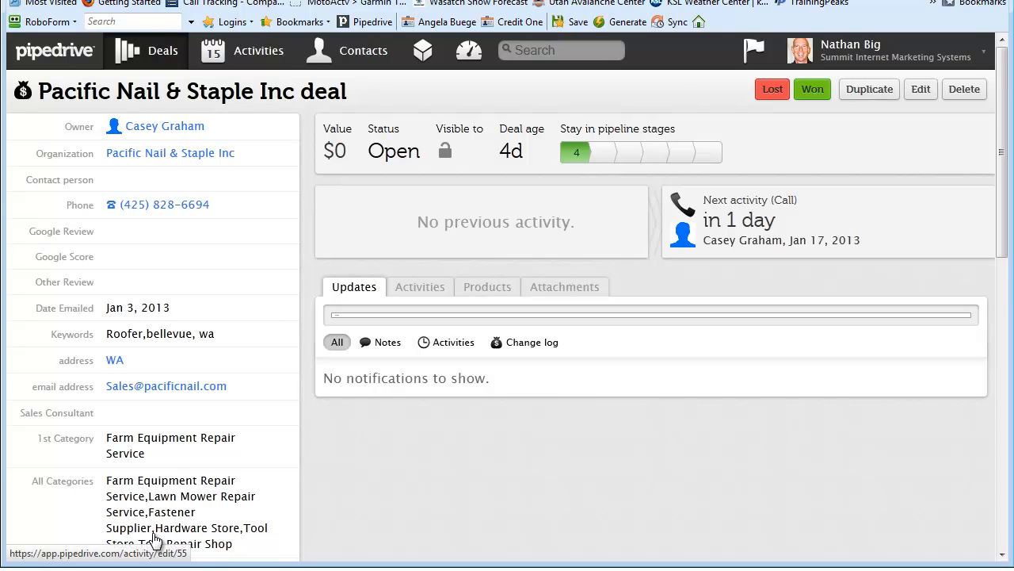
{"action": "mouse_move", "coordinate": [748, 219]}
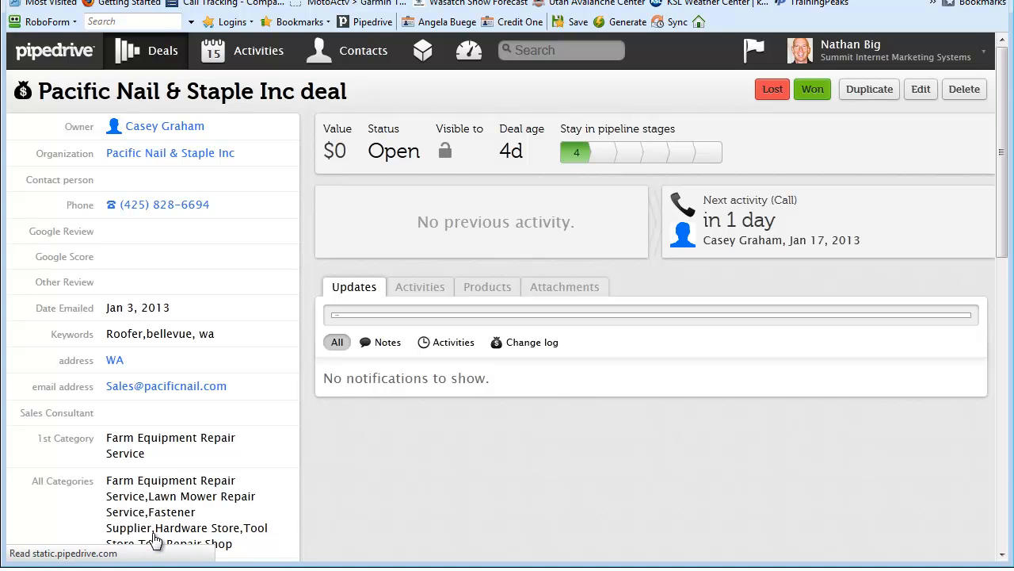
Step: Return to the Deals pipeline via the top navigation
{"action": "left_click", "coordinate": [162, 49]}
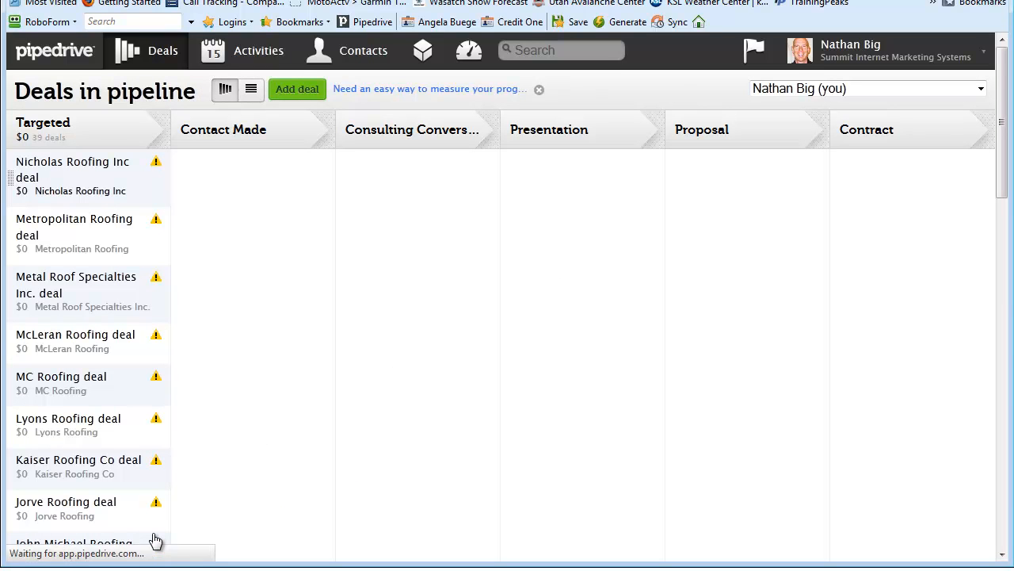
{"action": "left_click", "coordinate": [73, 168]}
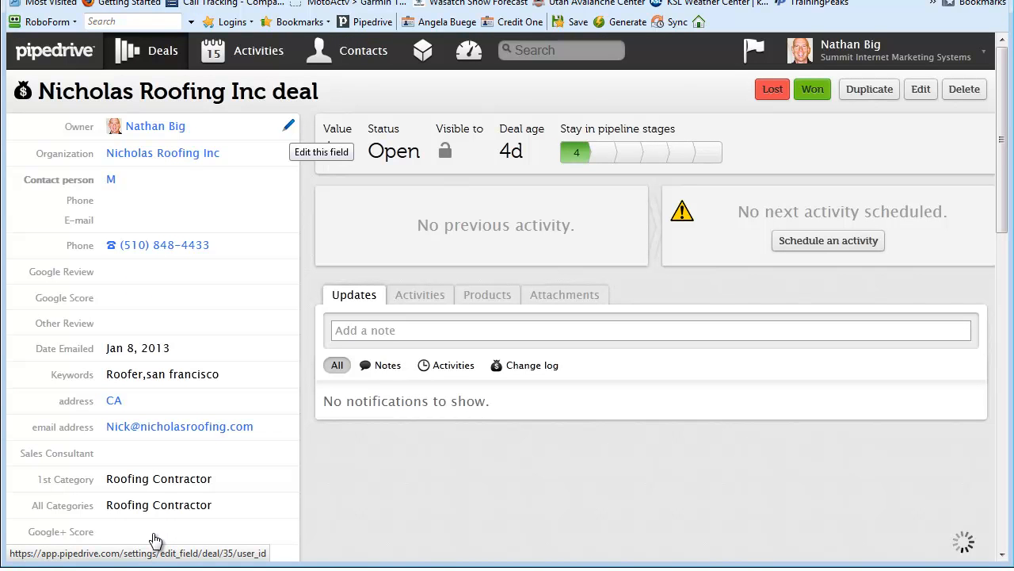
{"action": "left_click", "coordinate": [155, 127]}
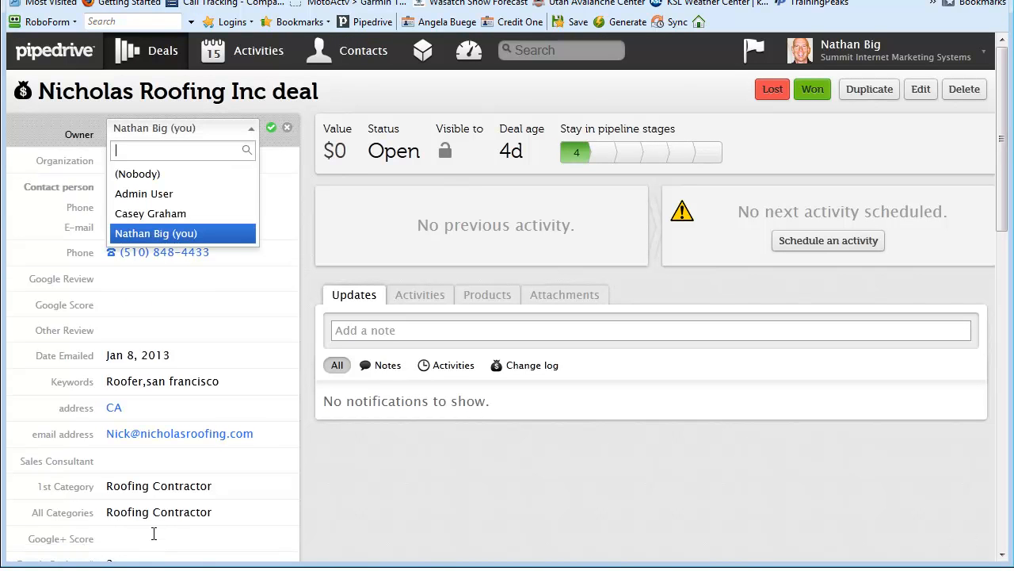
{"action": "left_click", "coordinate": [149, 212]}
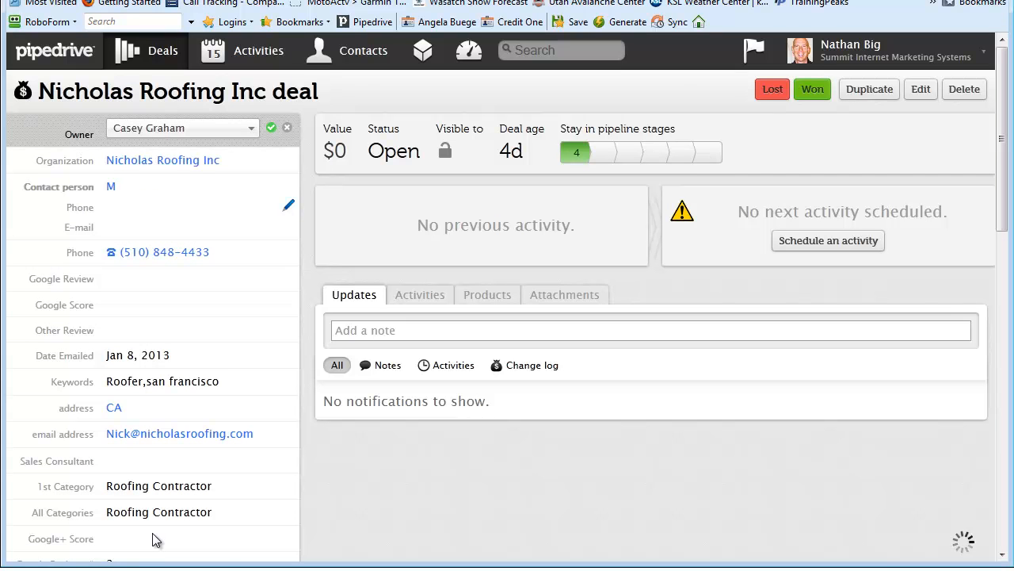